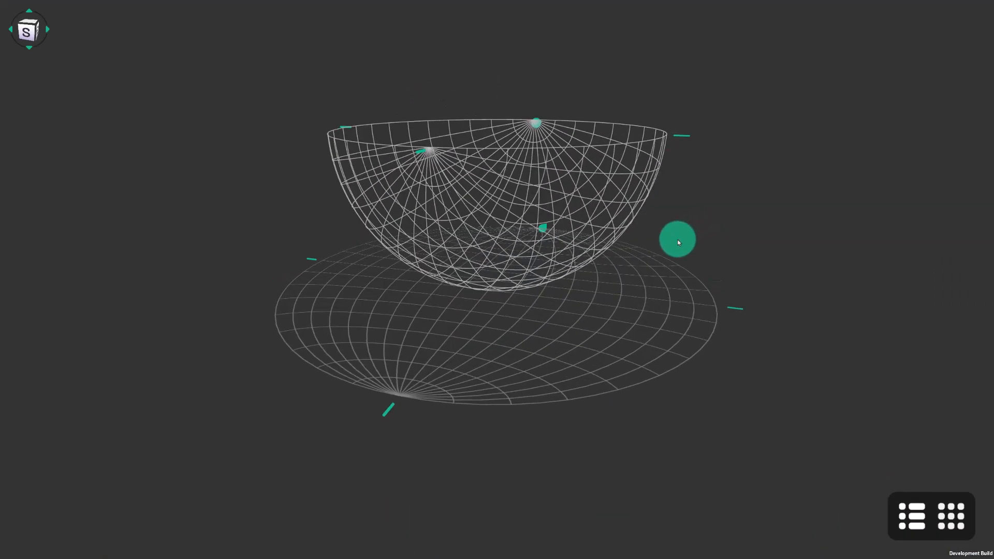
Step: Rotate the hemisphere into a flat top-down stereonet with north at the top
drag(677, 240, 740, 417)
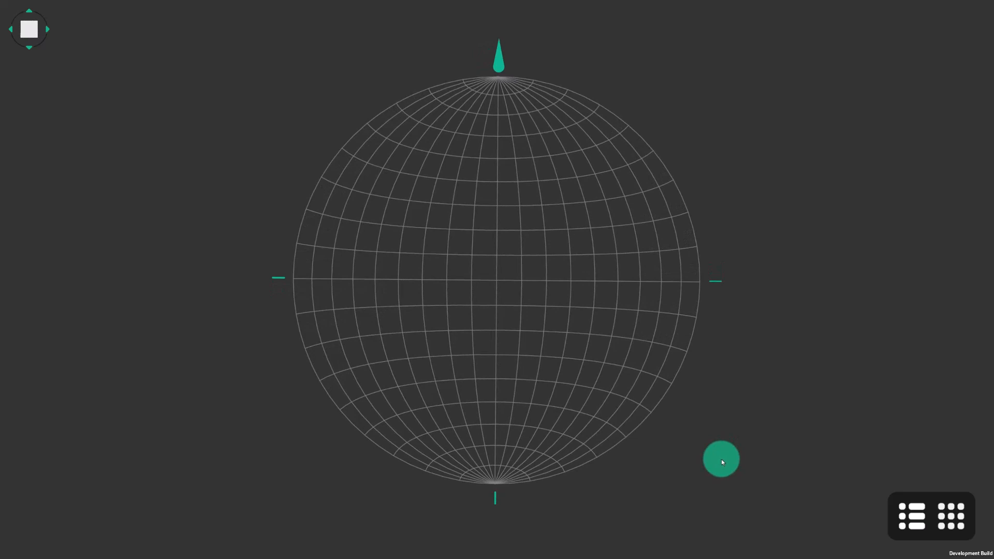
drag(720, 459, 705, 306)
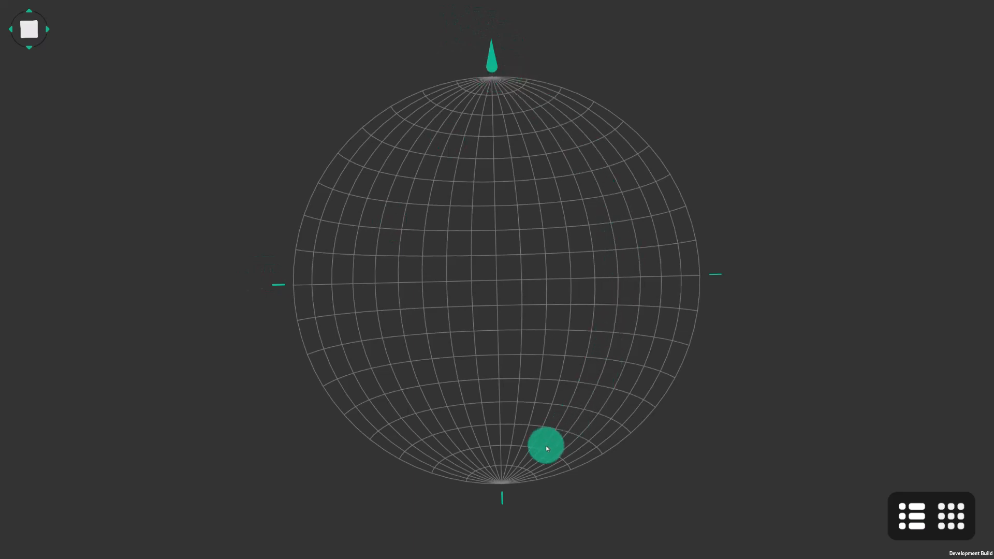
drag(547, 447, 528, 42)
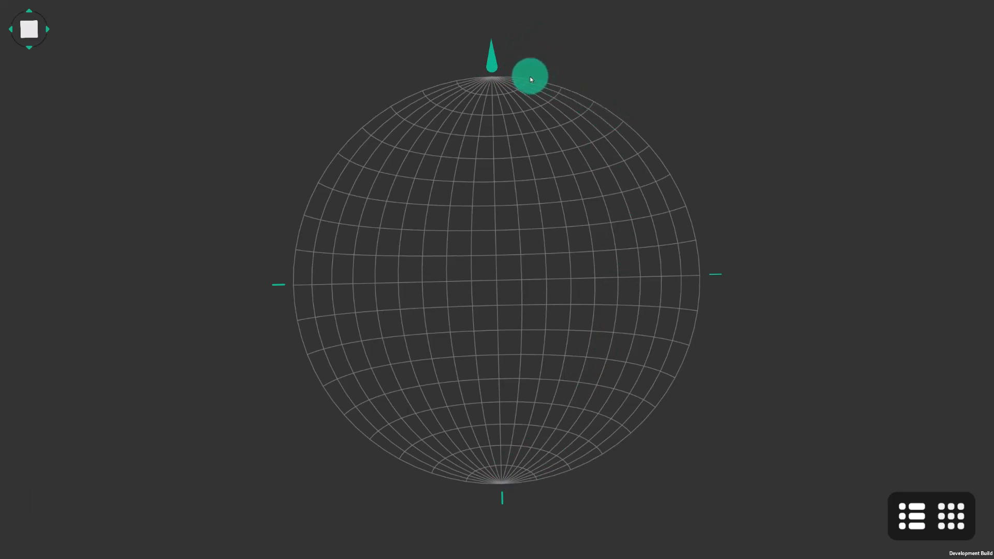
drag(531, 78, 493, 76)
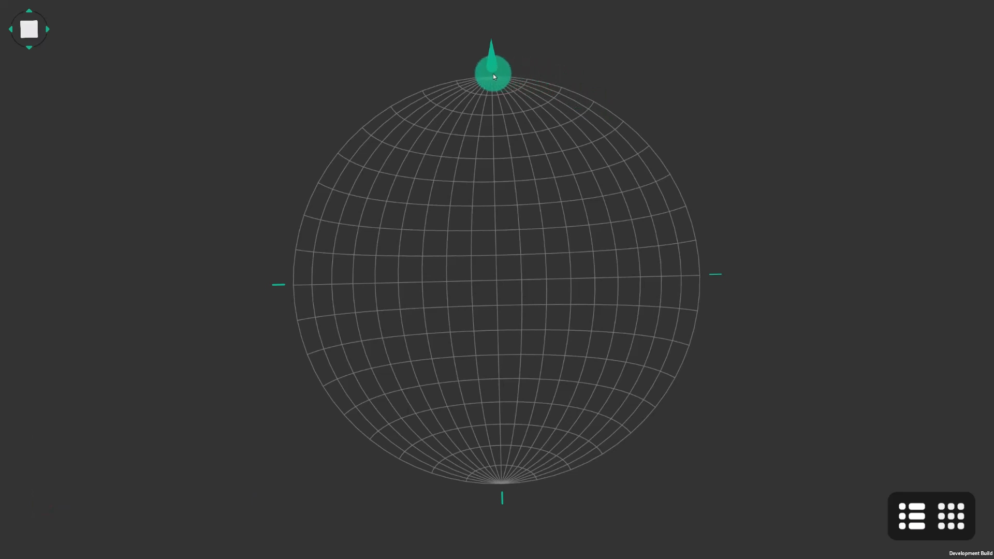
drag(492, 72, 529, 77)
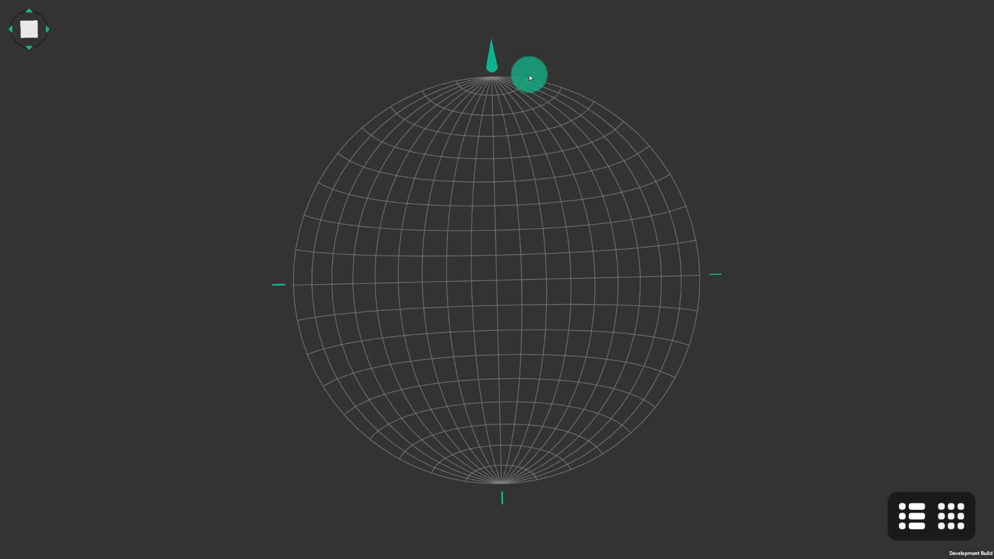
drag(529, 75, 640, 111)
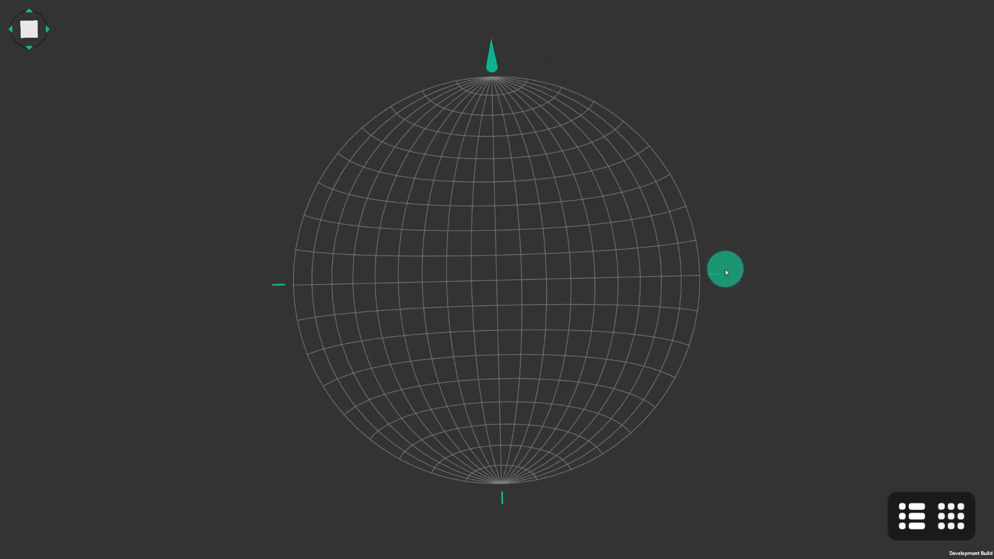
drag(724, 269, 685, 417)
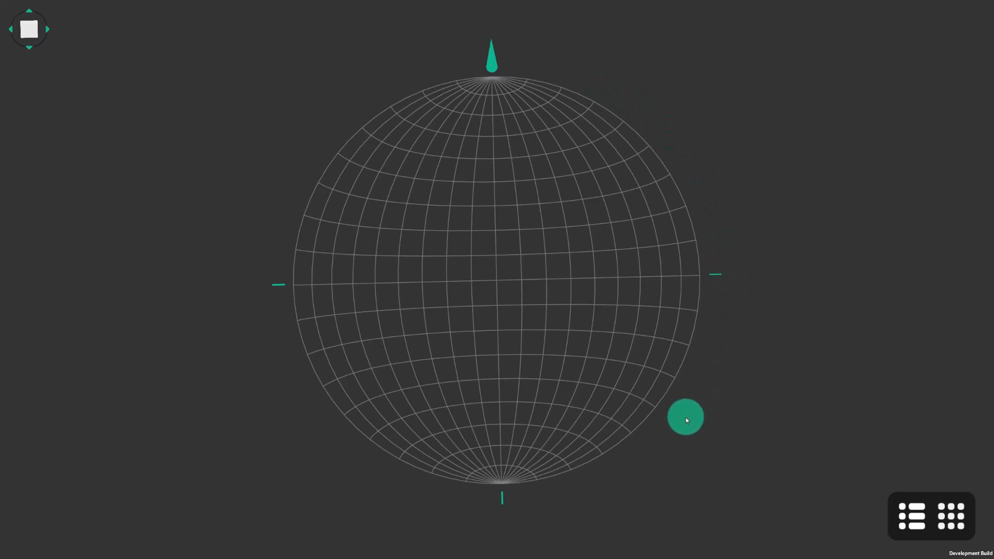
drag(684, 418, 448, 500)
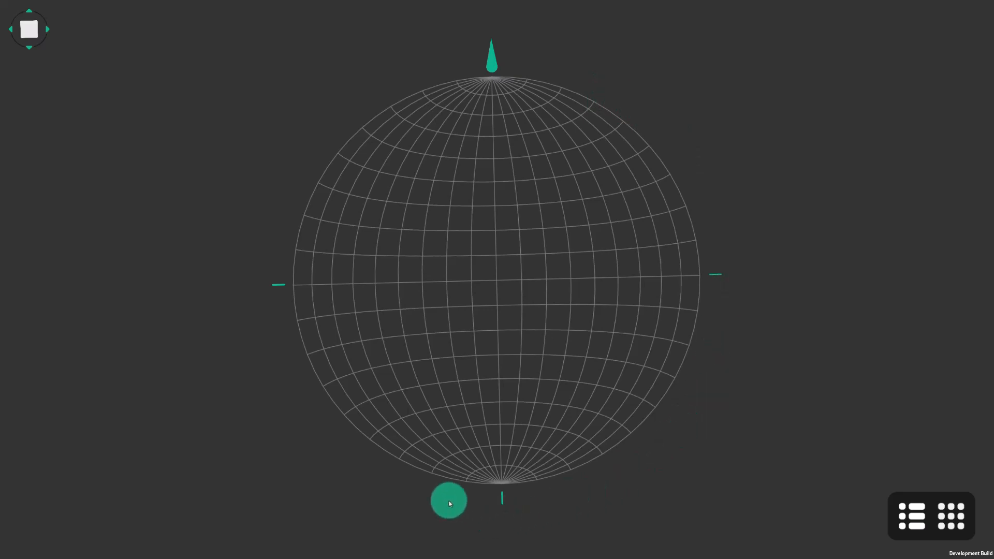
drag(448, 501, 263, 274)
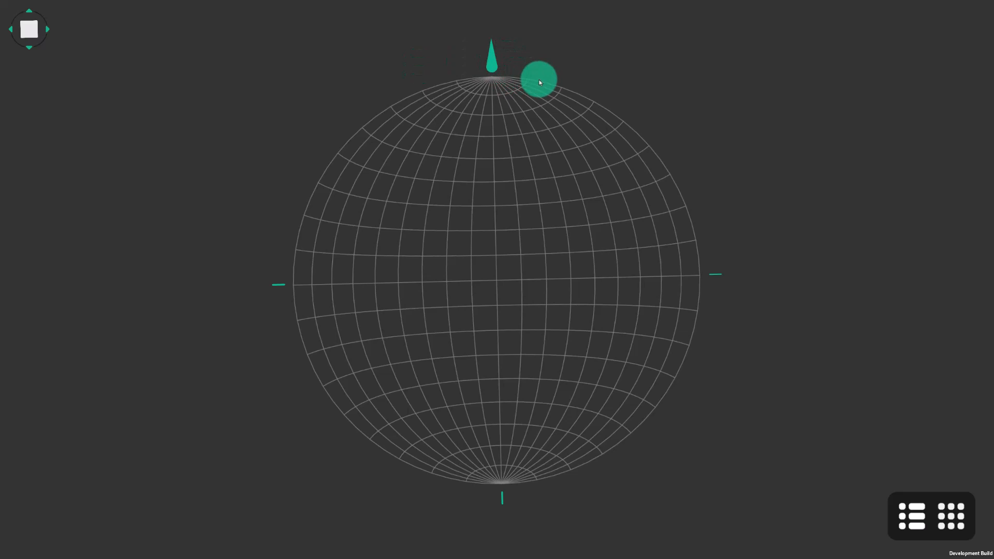
drag(538, 80, 619, 123)
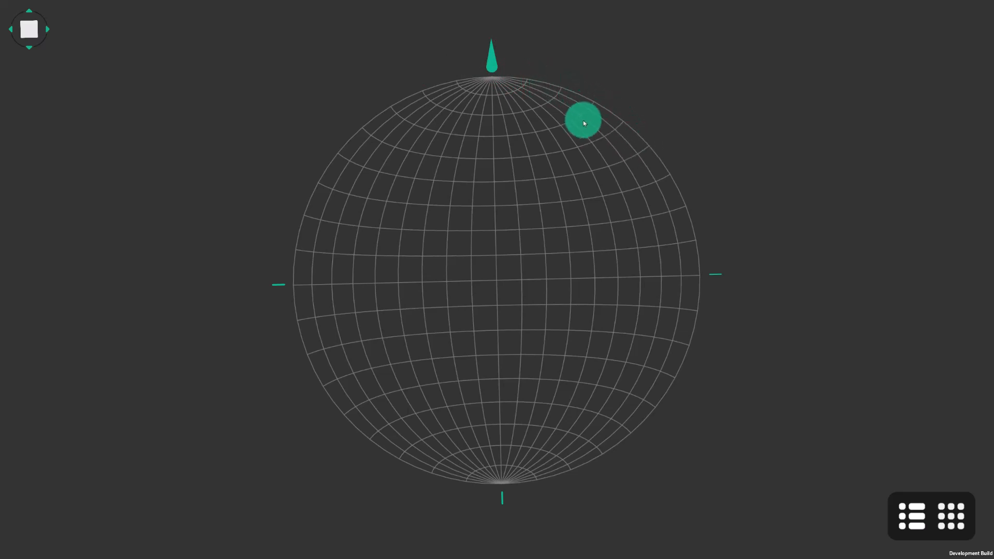
drag(582, 123, 639, 367)
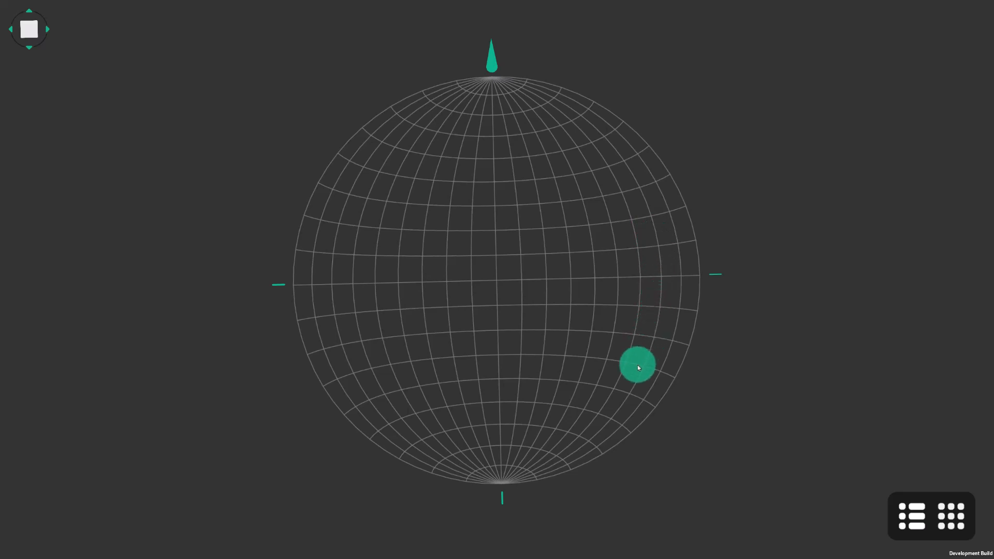
drag(638, 367, 524, 475)
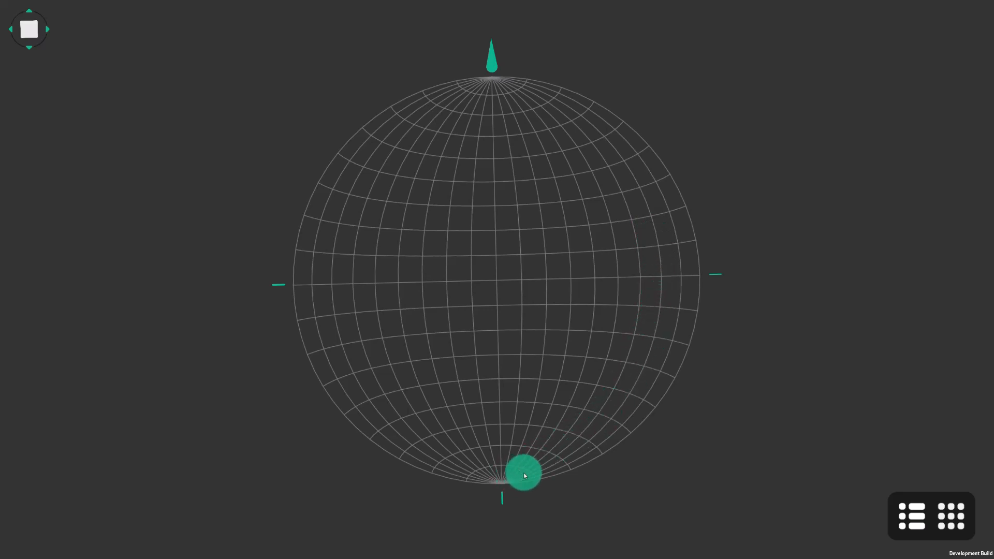
drag(523, 474, 604, 416)
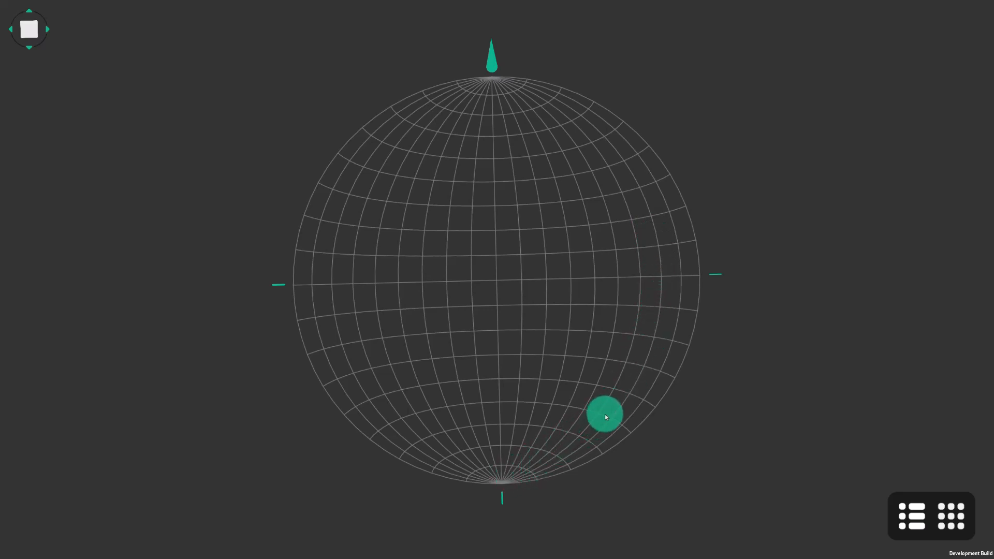
drag(603, 416, 614, 397)
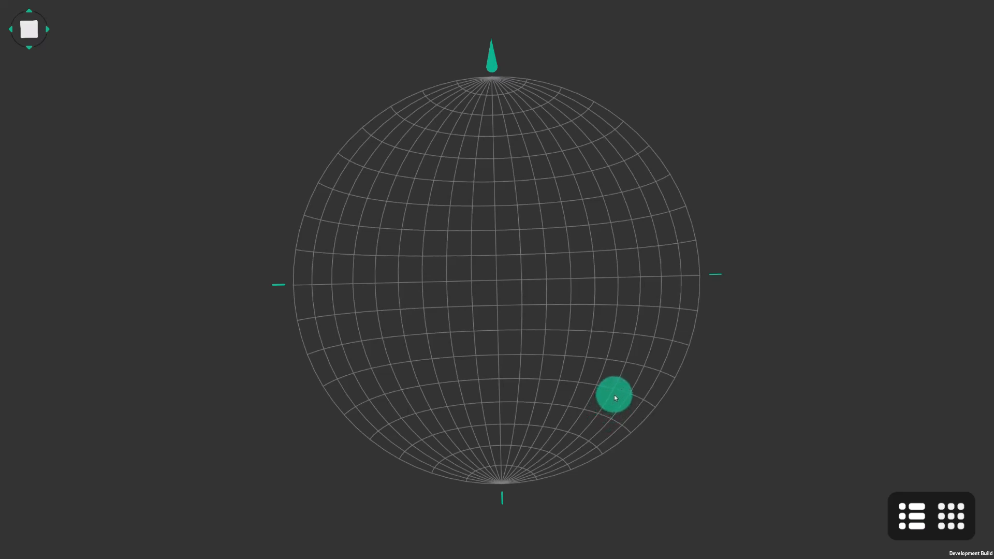
drag(613, 397, 369, 326)
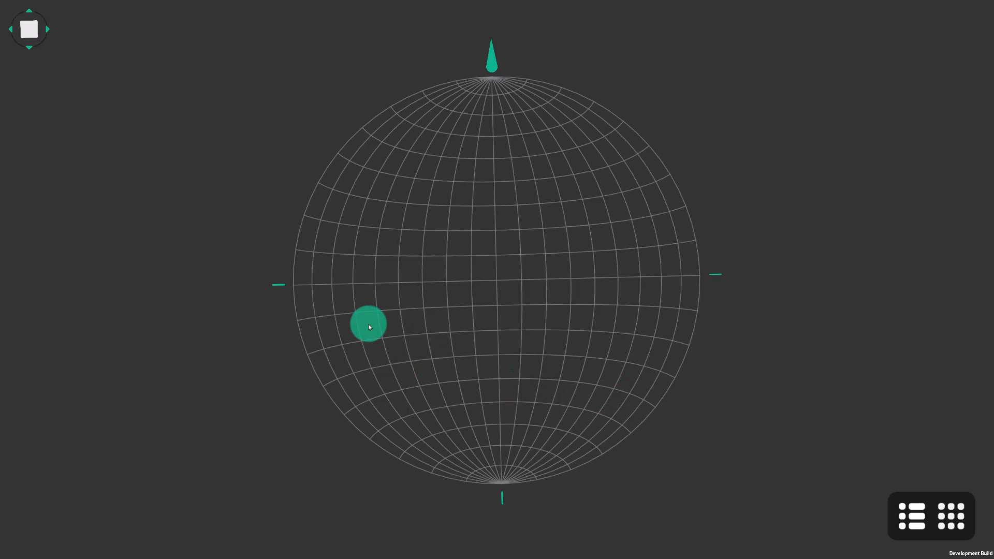
drag(368, 324, 283, 293)
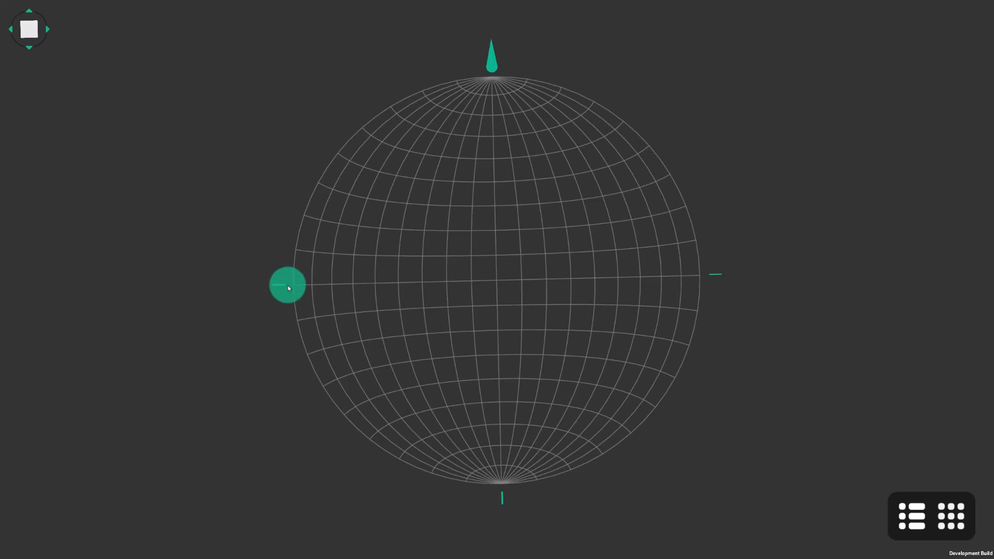
drag(287, 283, 685, 276)
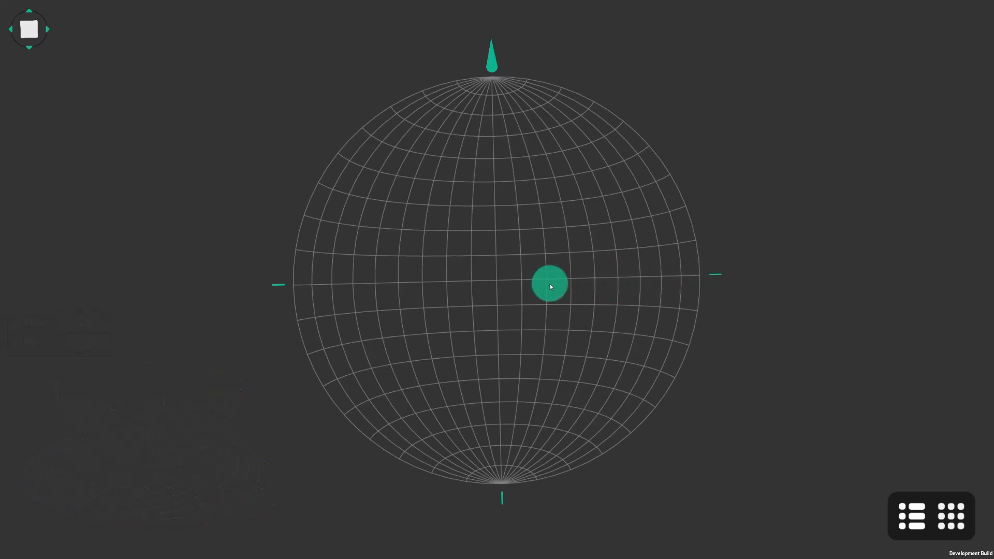
drag(550, 283, 498, 283)
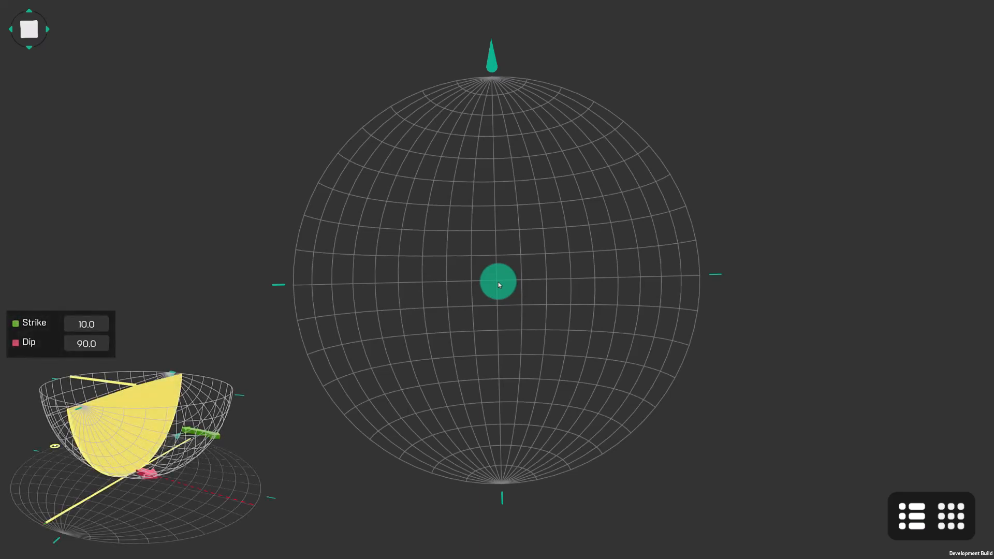
drag(498, 284, 710, 278)
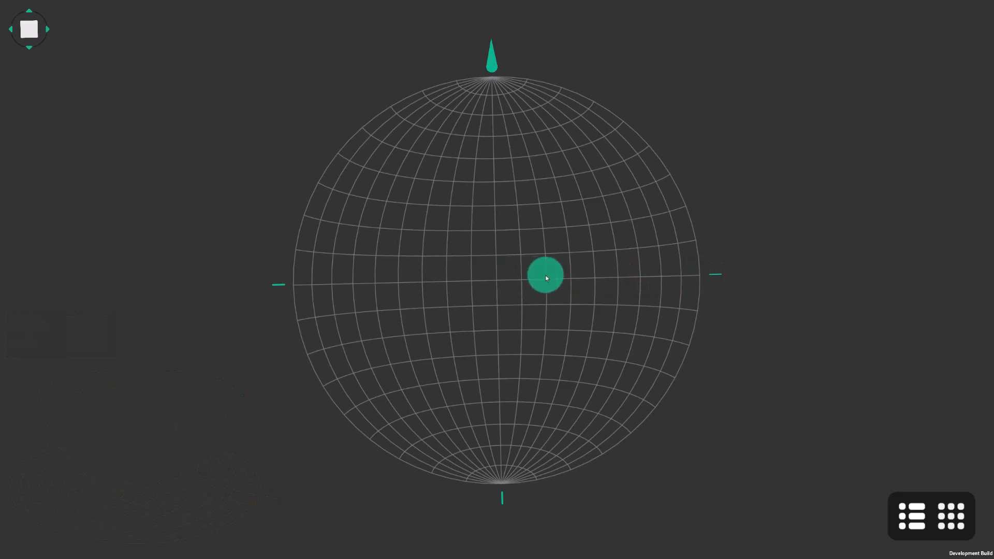
drag(546, 275, 700, 275)
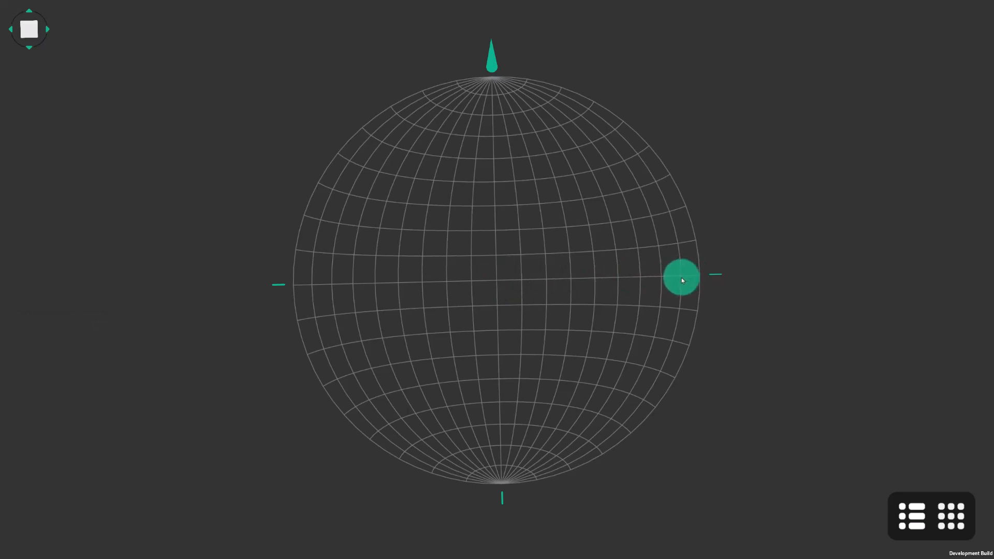
drag(681, 278, 607, 281)
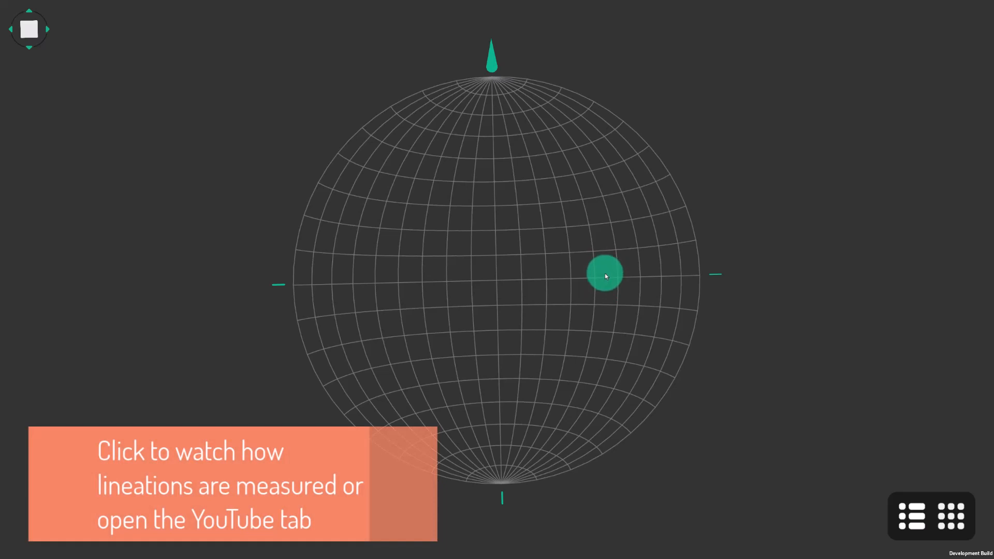
drag(603, 273, 497, 284)
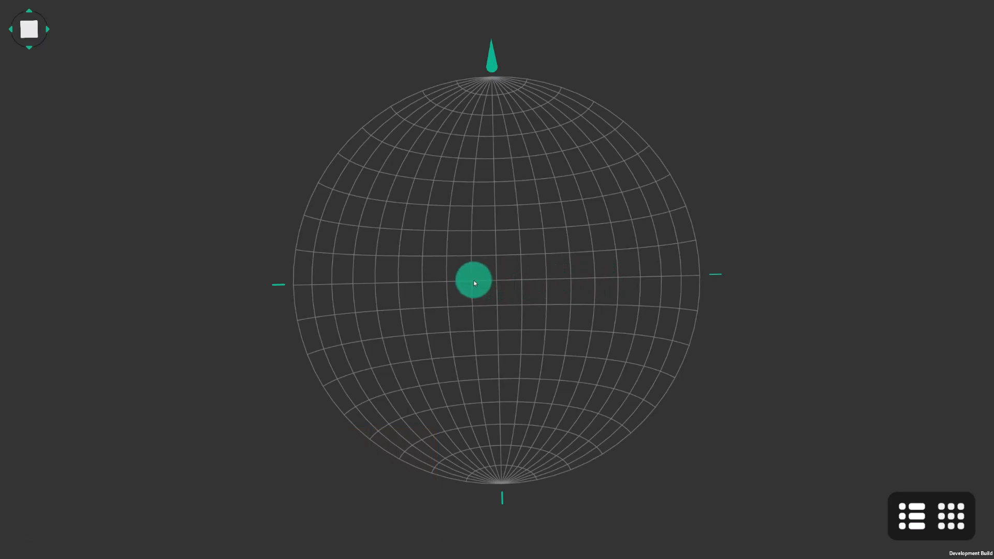
drag(475, 282, 388, 284)
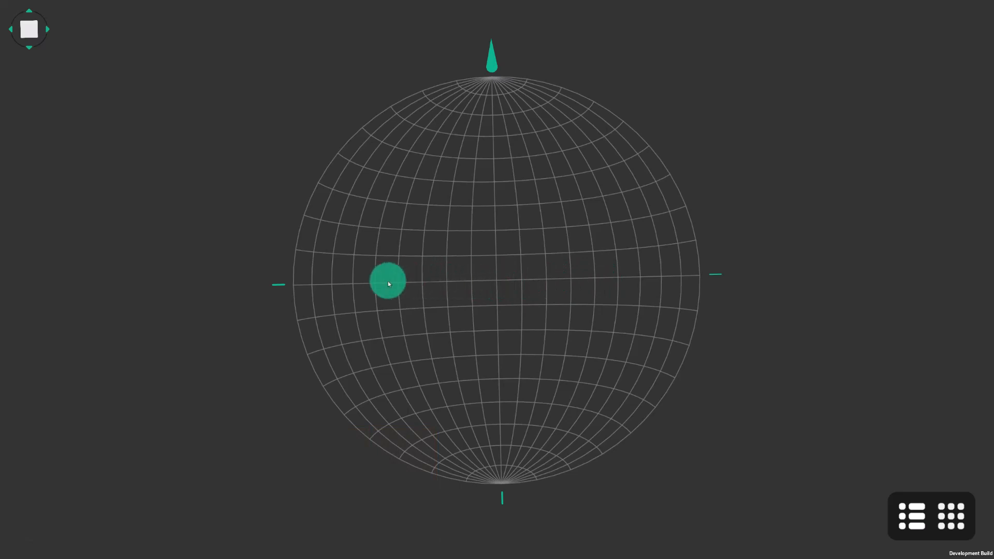
drag(389, 283, 310, 286)
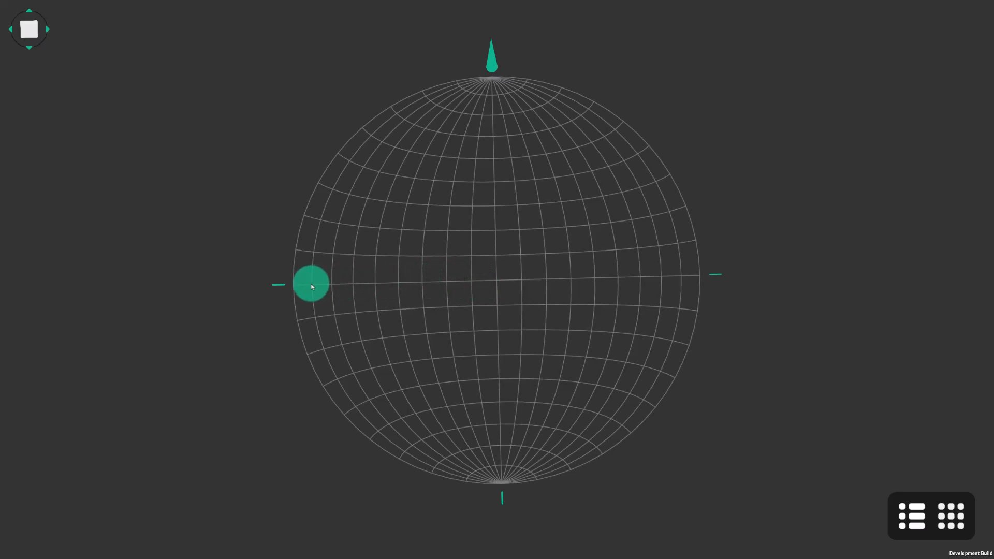